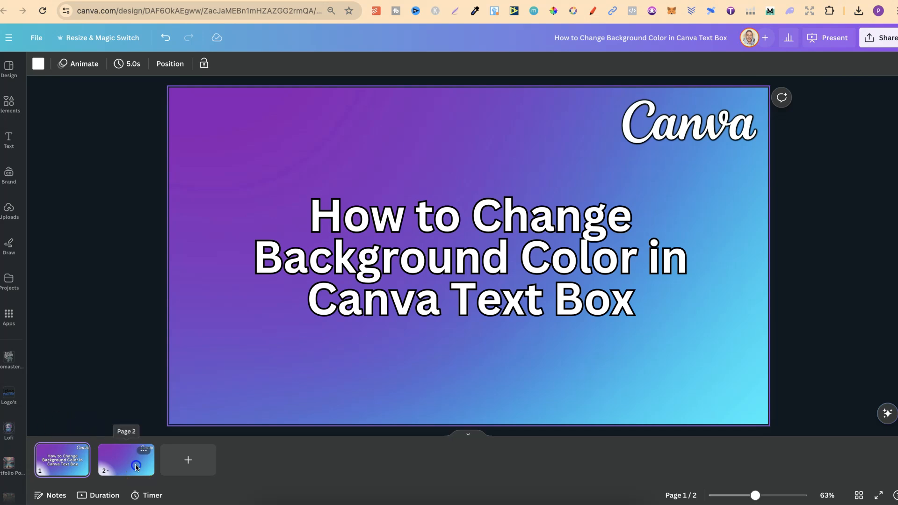
# Switch to page 2 of the design, which holds a light blue square
pyautogui.click(135, 468)
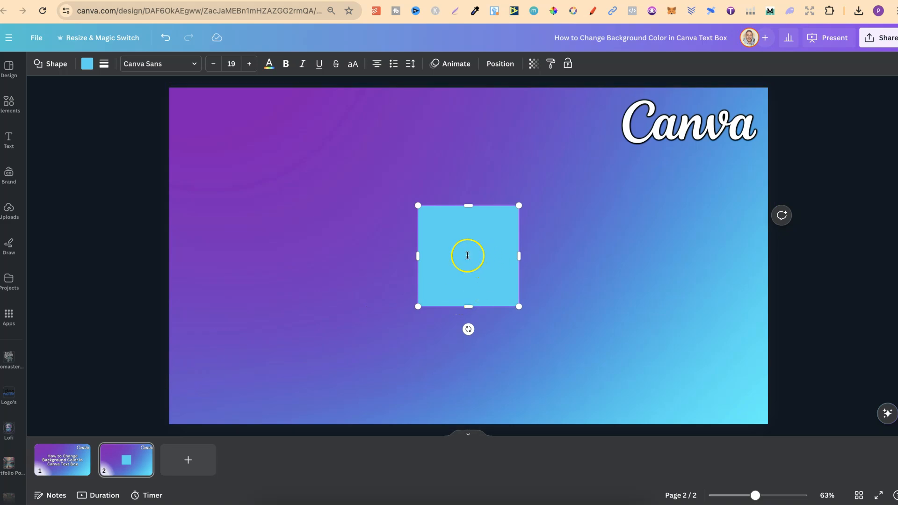
# Remove the existing square and re-add a square from the Elements shapes library
pyautogui.click(468, 254)
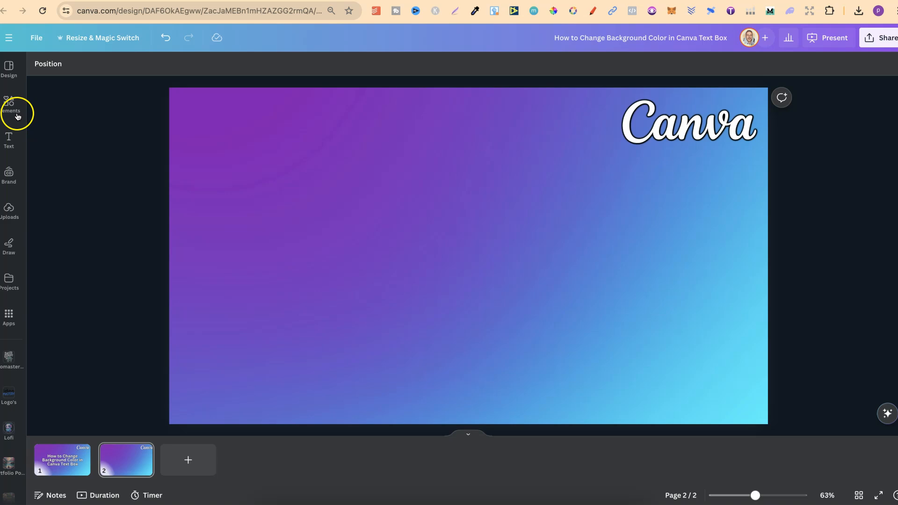
pyautogui.click(12, 111)
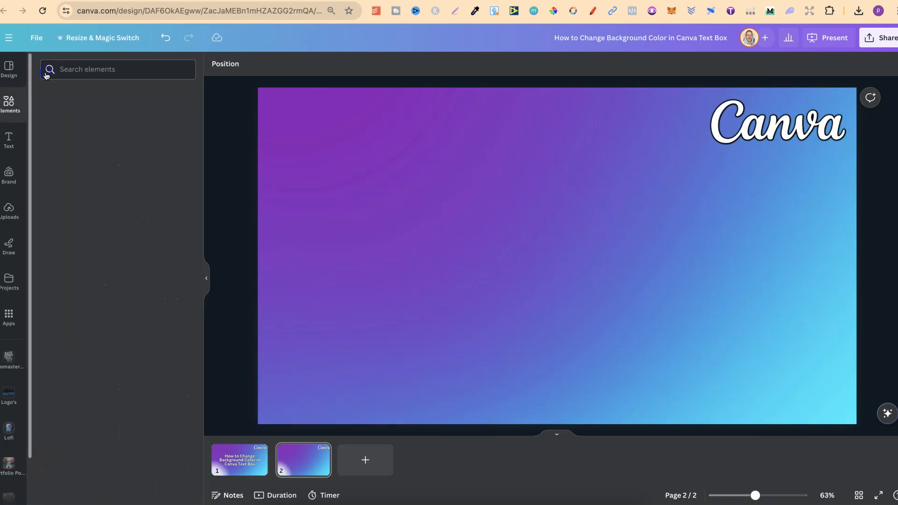
pyautogui.click(9, 104)
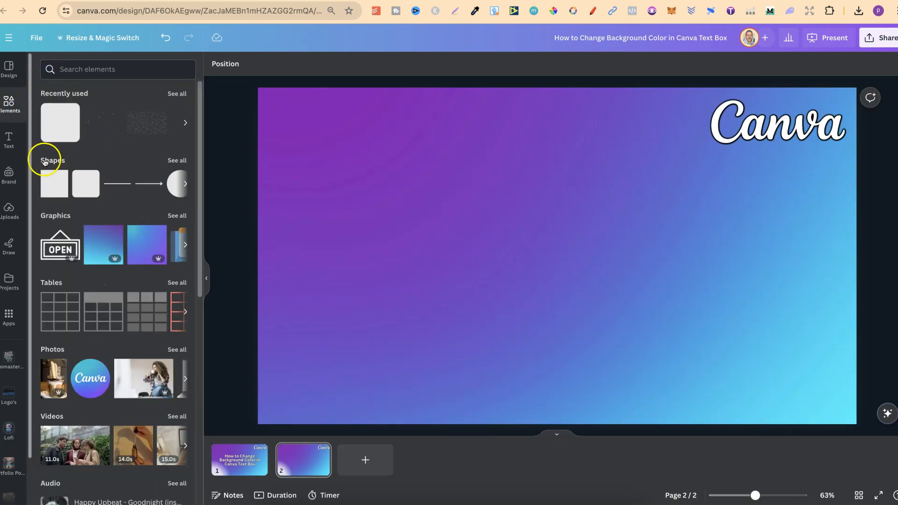
pyautogui.click(177, 161)
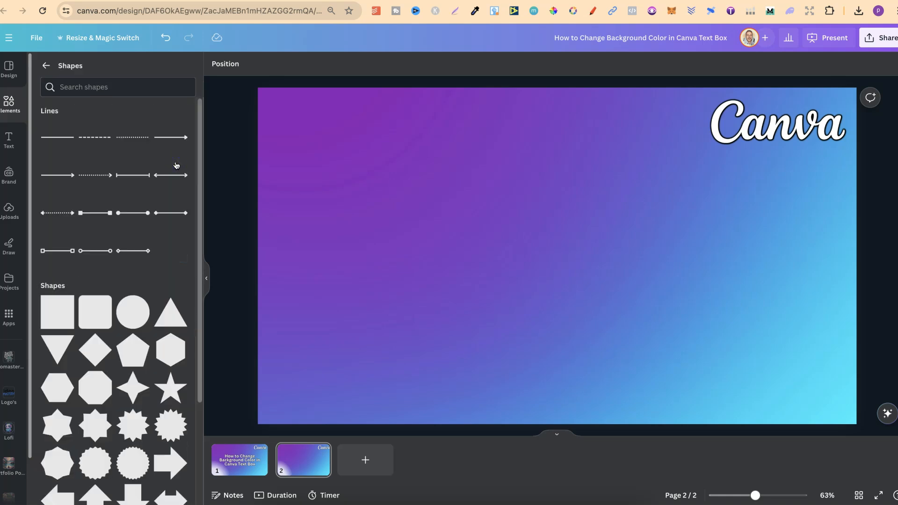
pyautogui.scroll(-3)
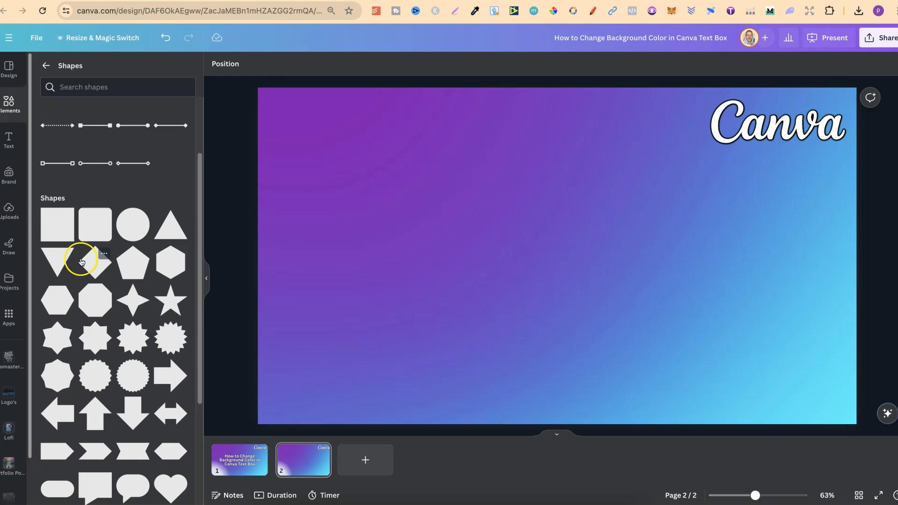
pyautogui.click(56, 224)
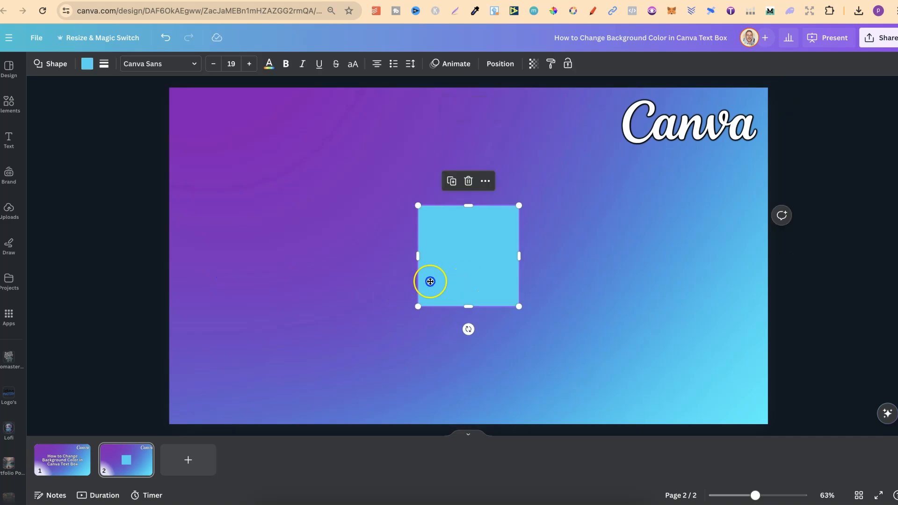
# Drag the square toward the upper left and bring up its fill colour panel
pyautogui.moveTo(429, 282); pyautogui.dragTo(302, 210)
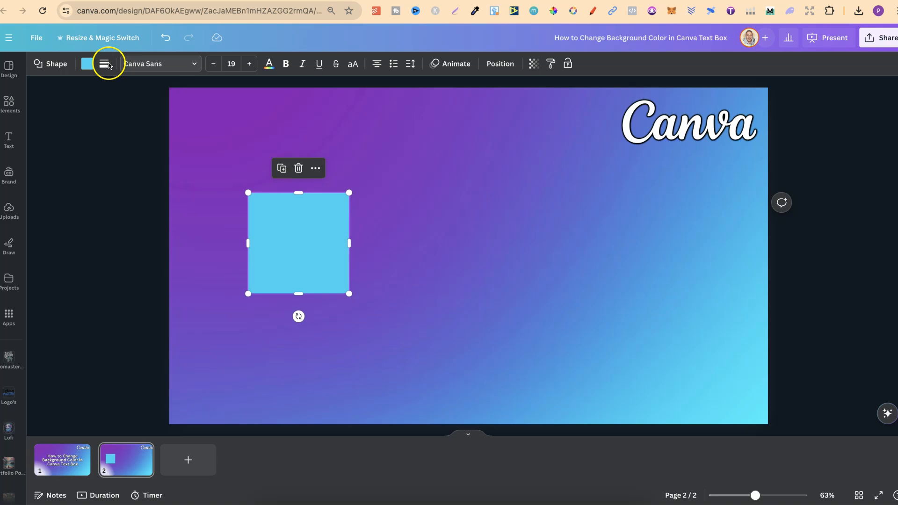
pyautogui.click(88, 63)
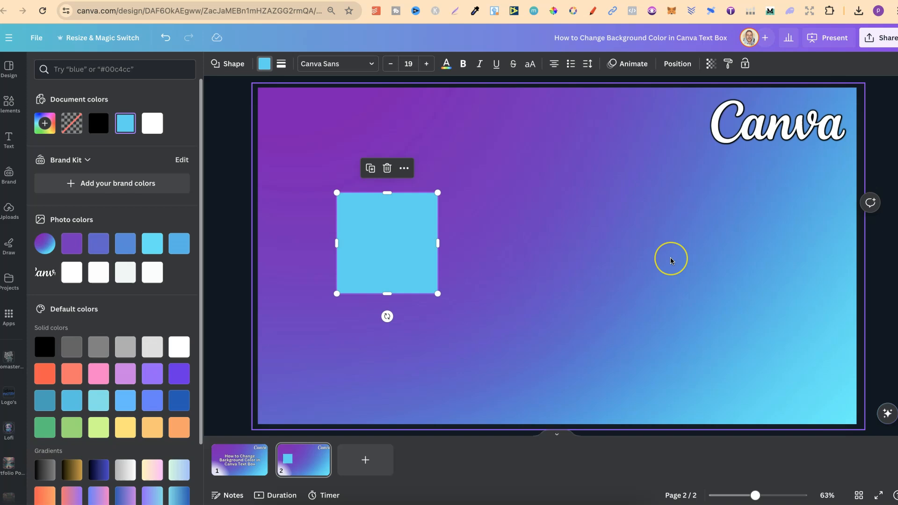
pyautogui.moveTo(144, 333)
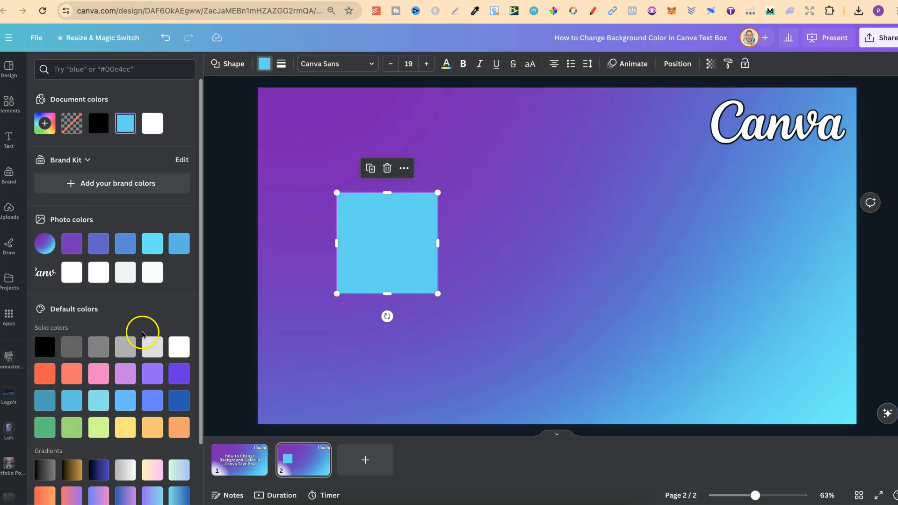
pyautogui.scroll(-3)
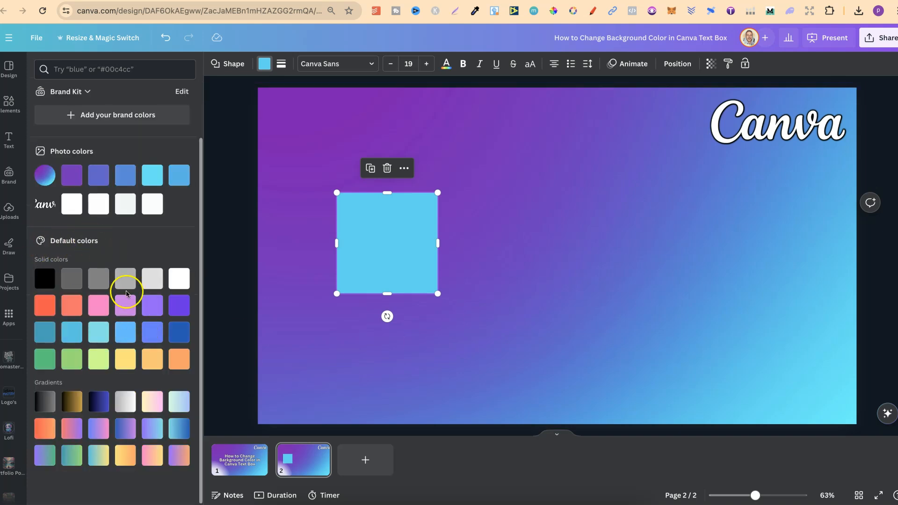
pyautogui.moveTo(151, 455)
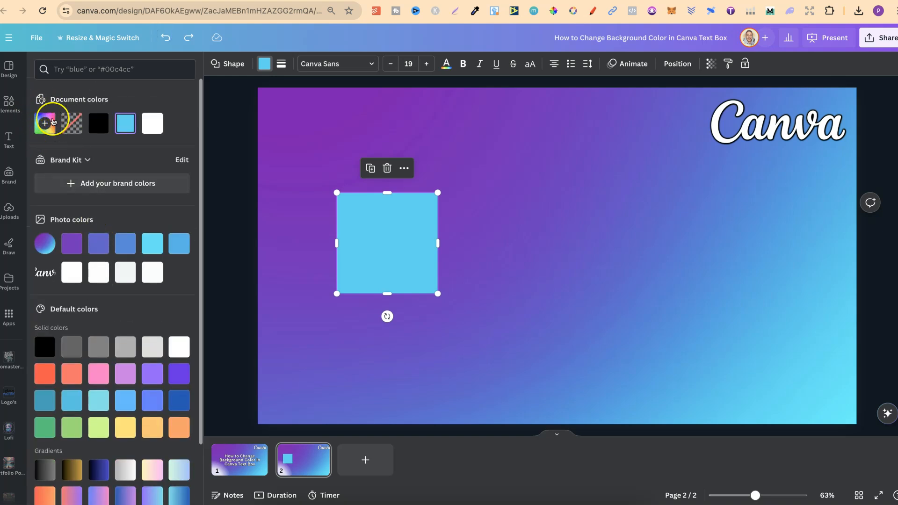
# Set a custom green fill on the square, then apply a pink-to-yellow gradient
pyautogui.click(44, 123)
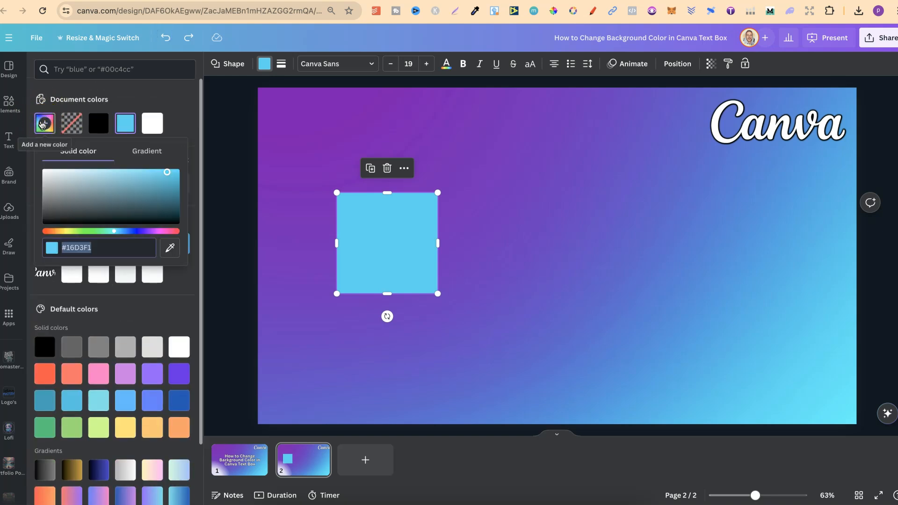
pyautogui.click(78, 248)
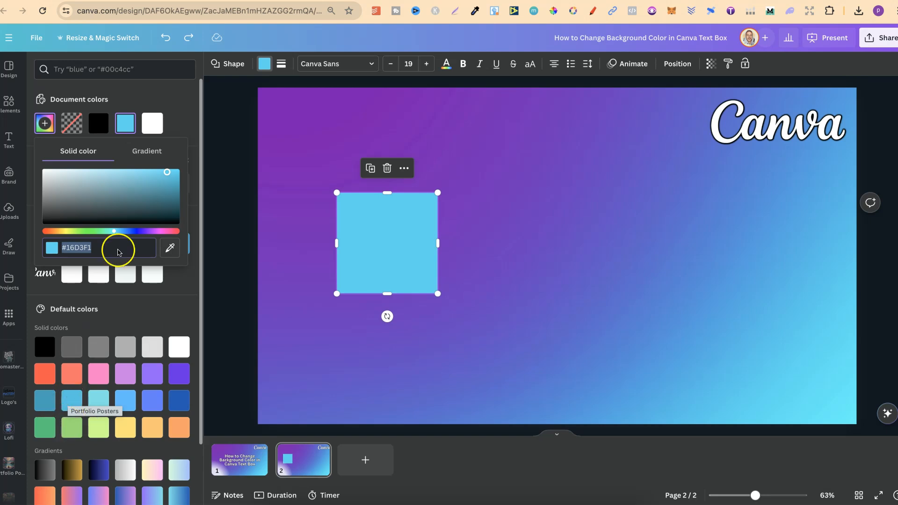
pyautogui.moveTo(114, 231); pyautogui.dragTo(87, 231)
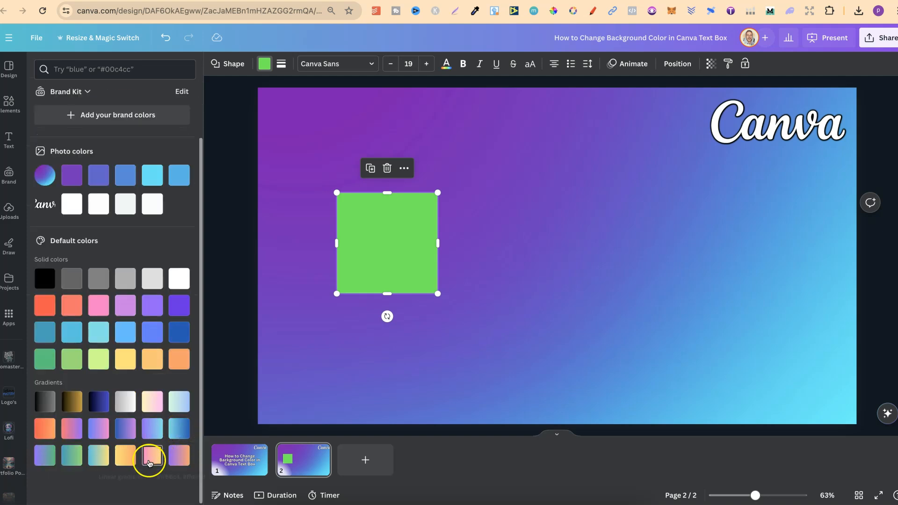
pyautogui.click(152, 455)
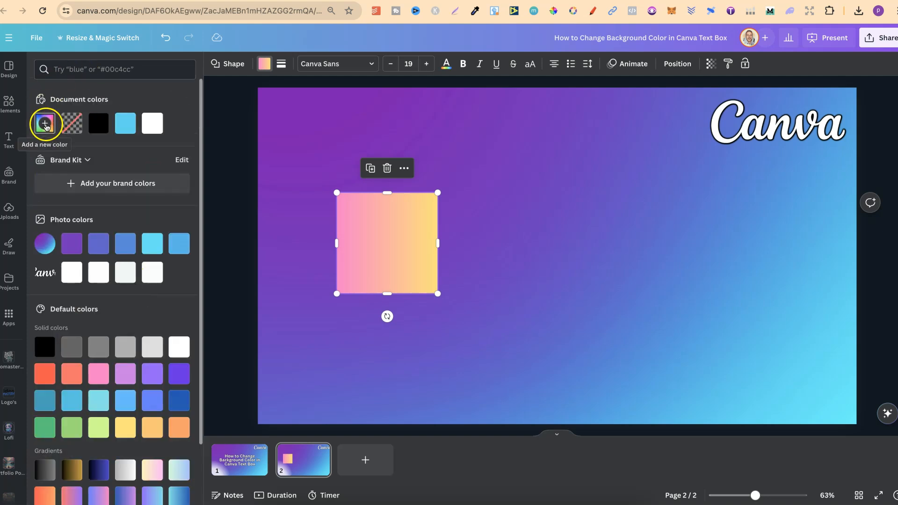
# Change the pink-yellow gradient to the radial style so it radiates from the centre
pyautogui.click(45, 123)
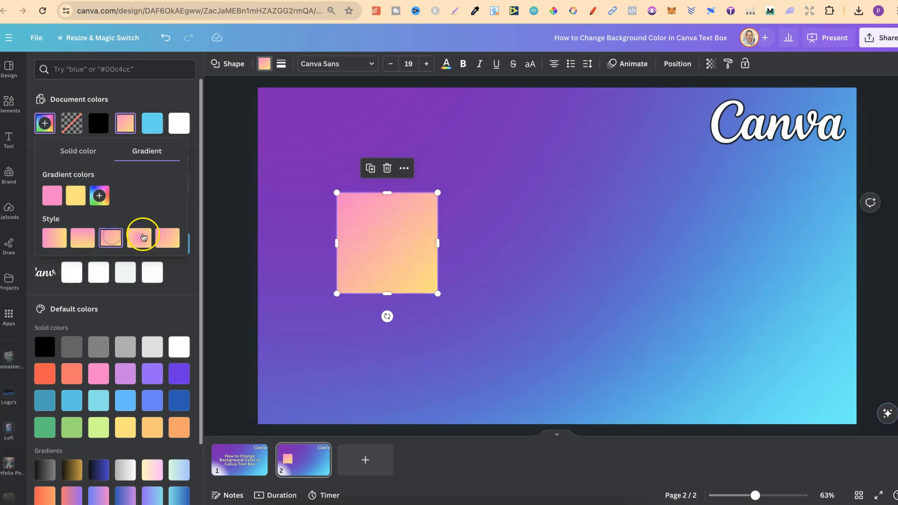
pyautogui.click(139, 238)
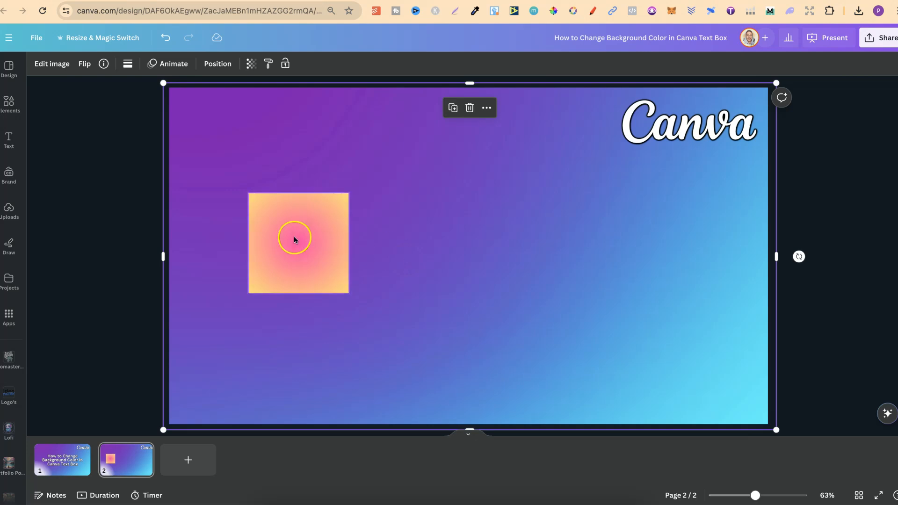
# Add bold 'Your Text Here' at size 27 inside the shape and resize it into a wide, short rectangle
pyautogui.doubleClick(295, 240)
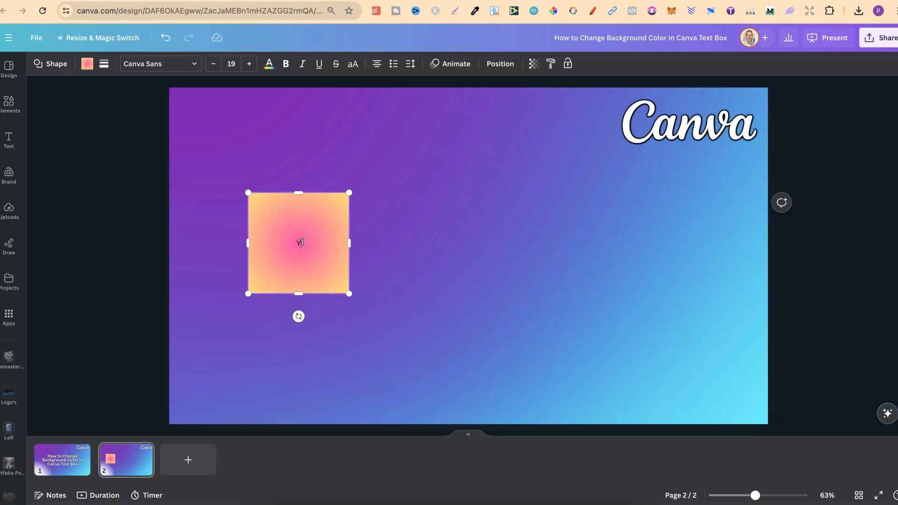
pyautogui.doubleClick(298, 244)
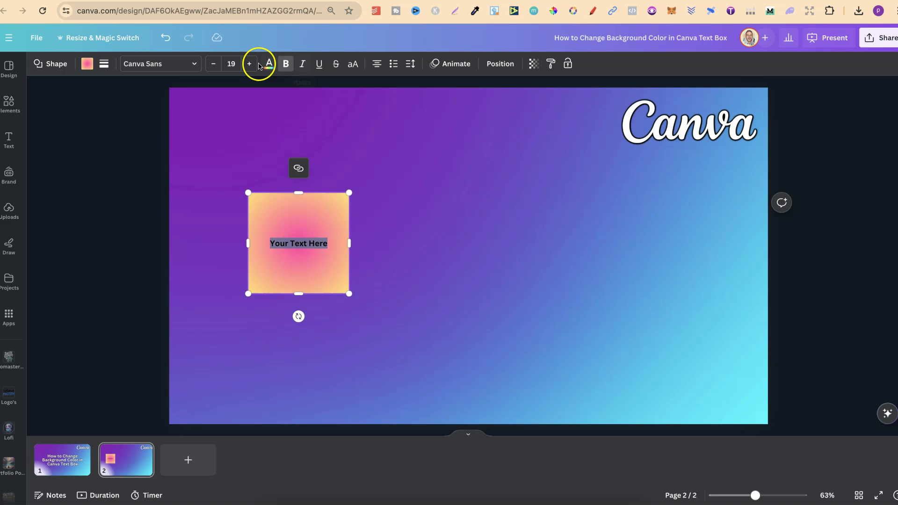
pyautogui.click(249, 64)
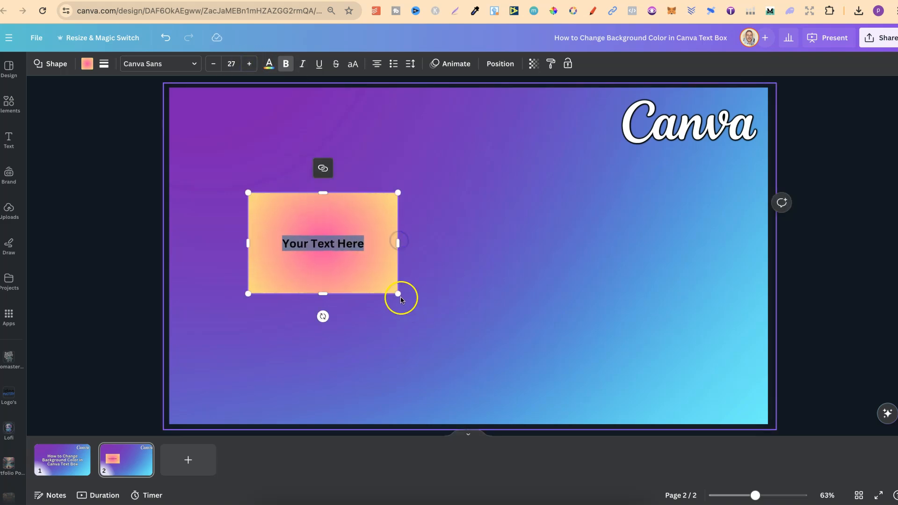
pyautogui.moveTo(398, 293); pyautogui.dragTo(361, 246)
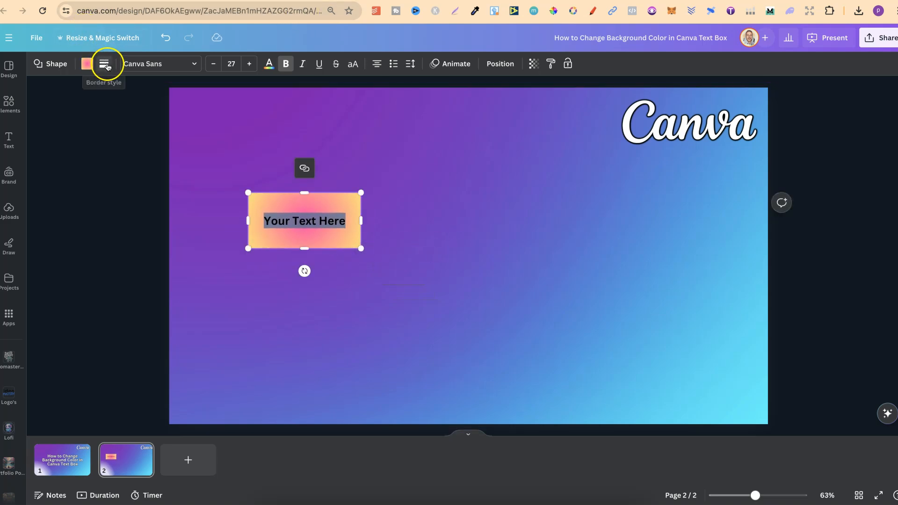
# Give the text box a thick solid black border and rounded corners
pyautogui.click(107, 63)
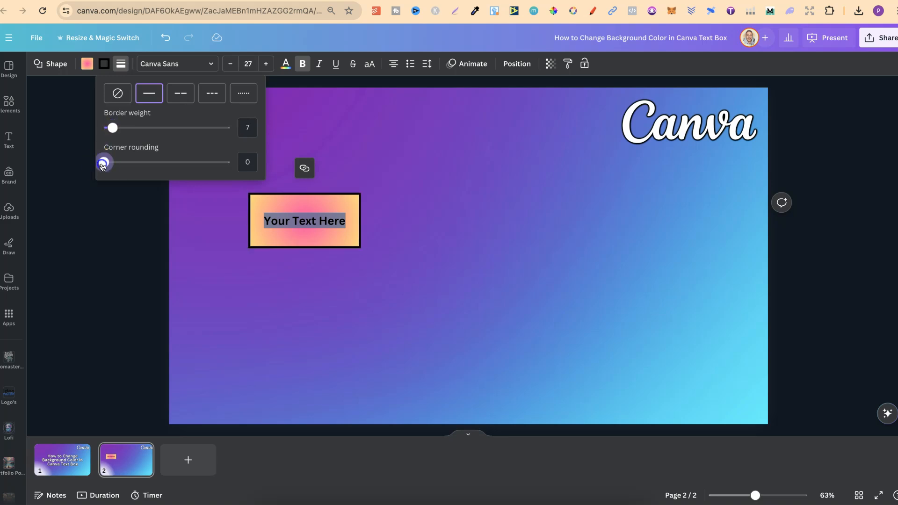
pyautogui.click(444, 229)
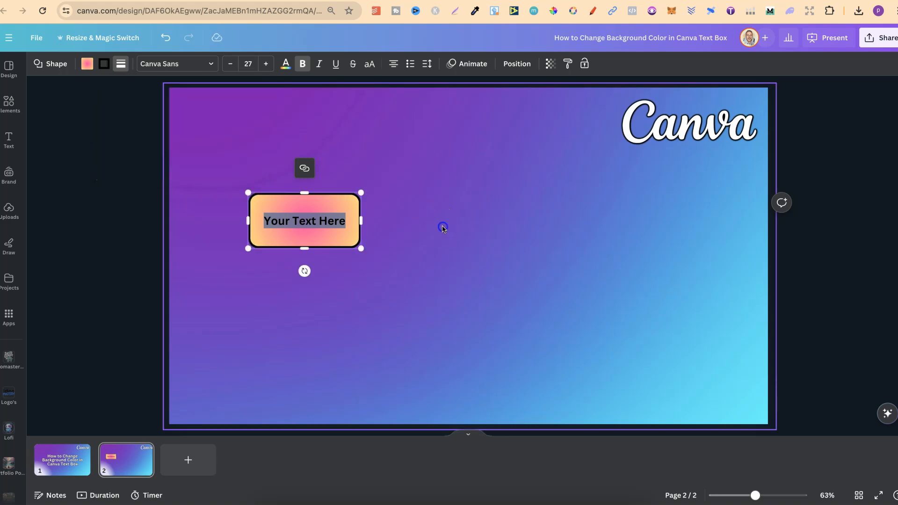